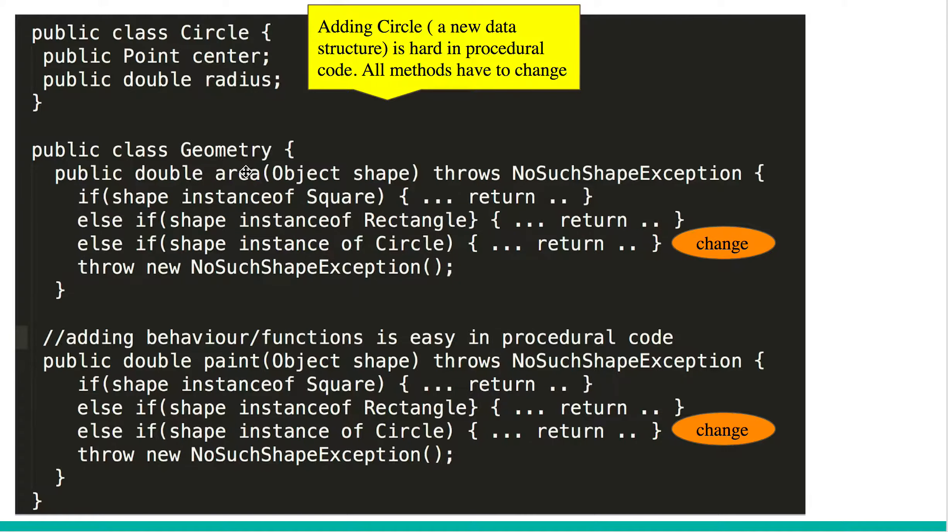
pyautogui.moveTo(193, 79)
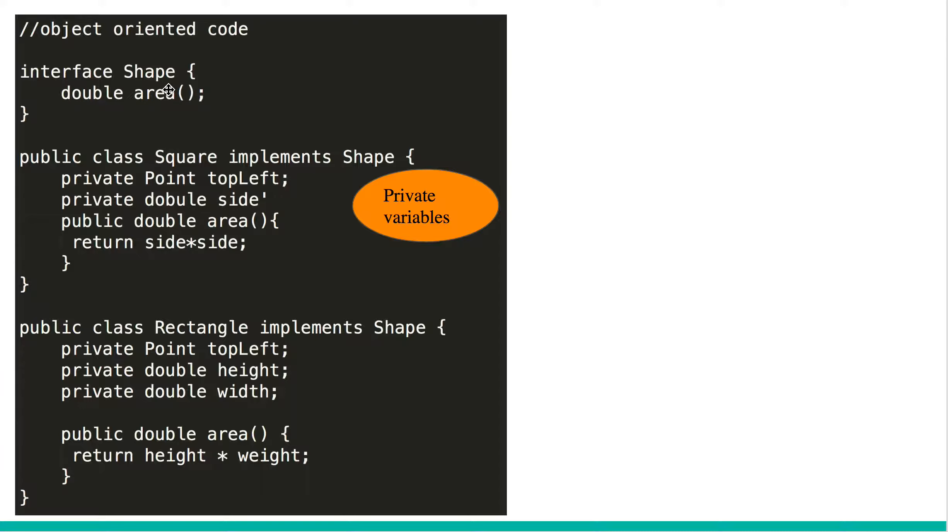
pyautogui.moveTo(141, 103)
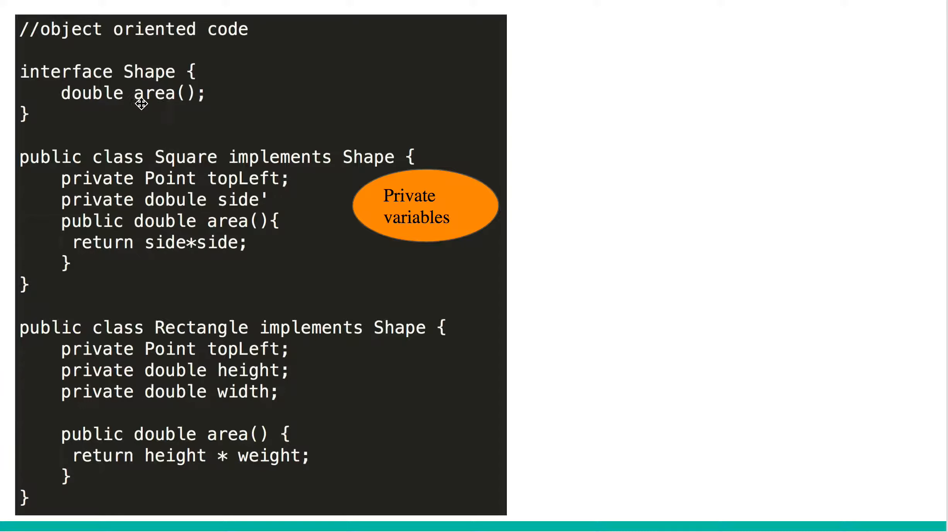
pyautogui.moveTo(156, 108)
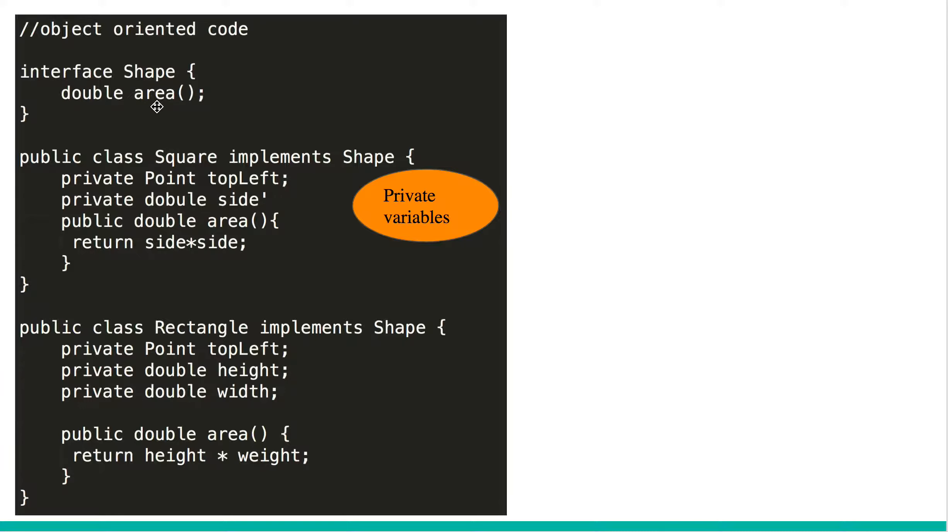
pyautogui.moveTo(199, 355)
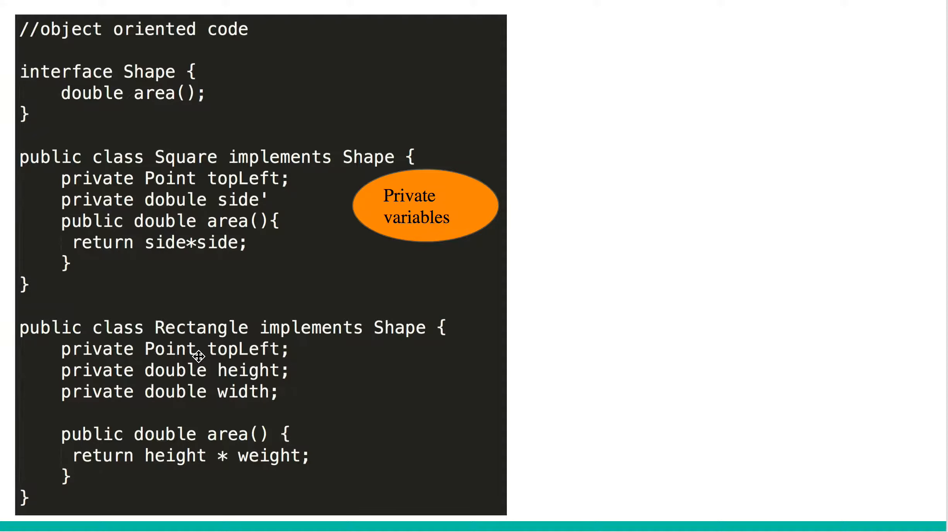
pyautogui.moveTo(174, 205)
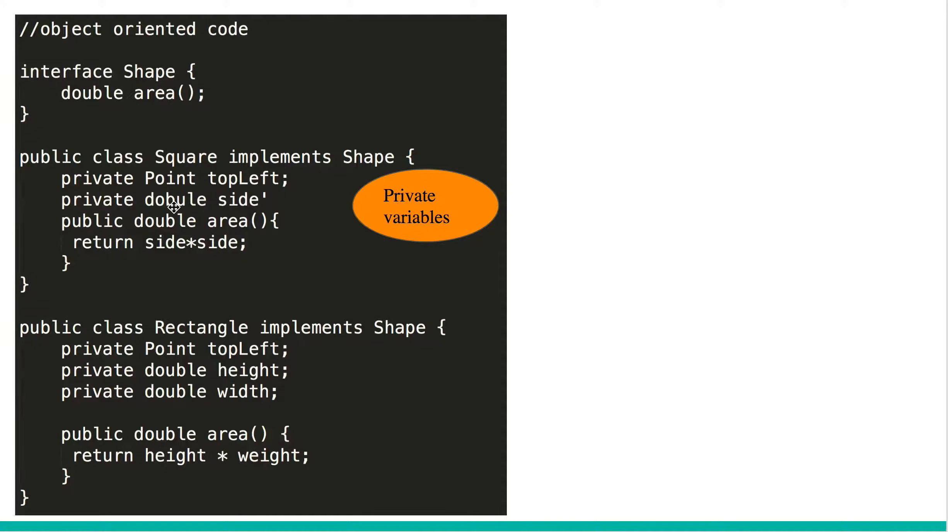
pyautogui.moveTo(222, 229)
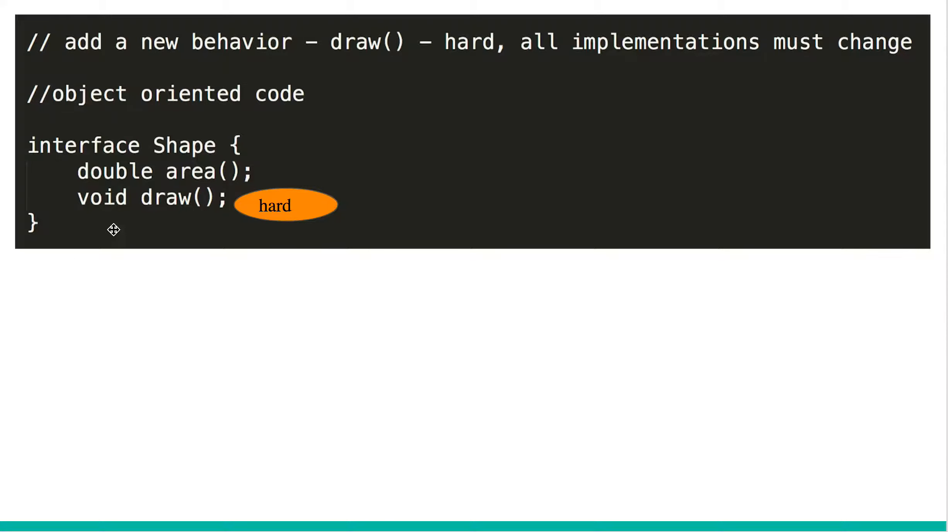
pyautogui.moveTo(147, 212)
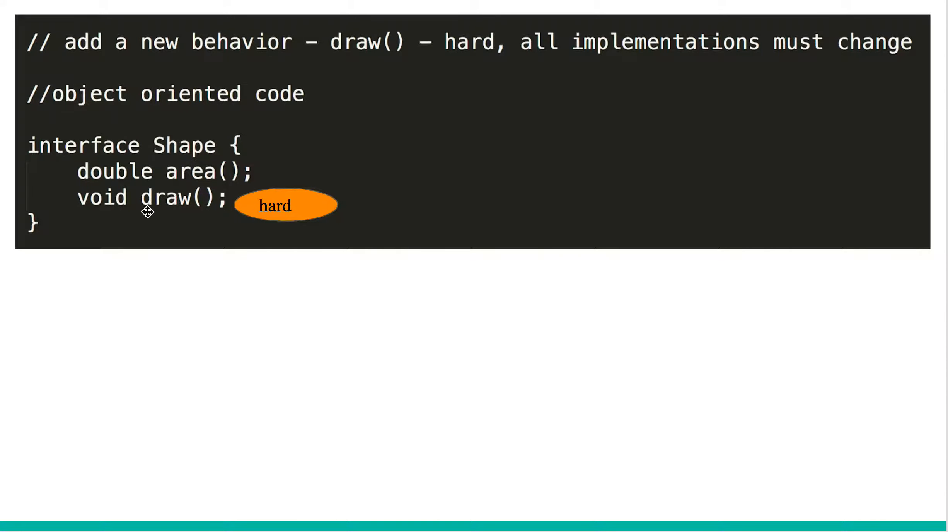